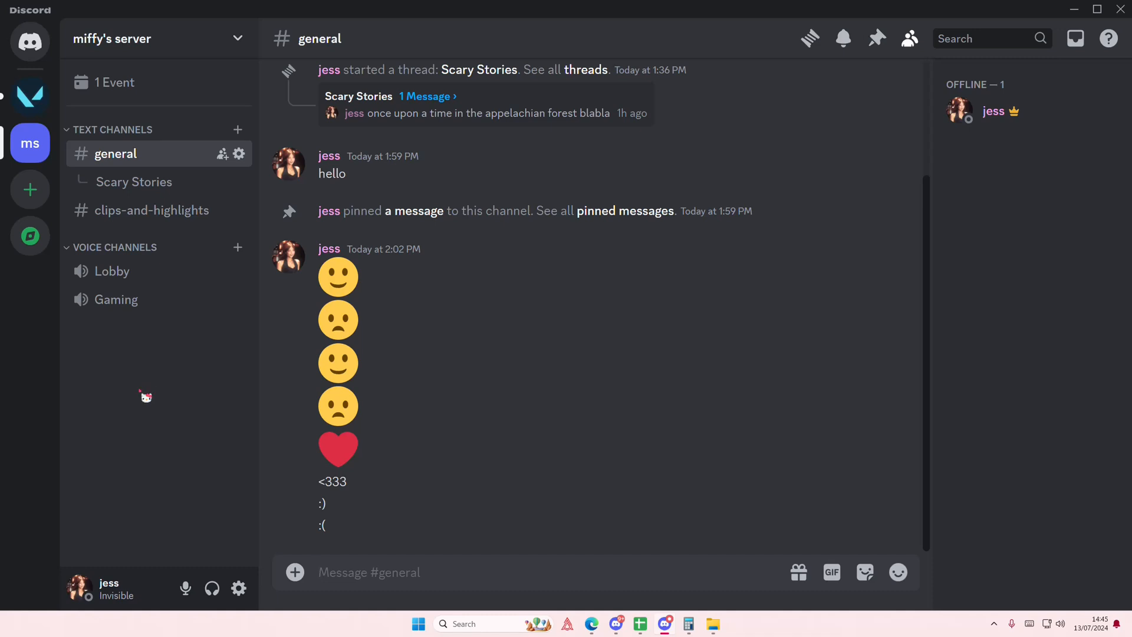
mouse_move(146, 390)
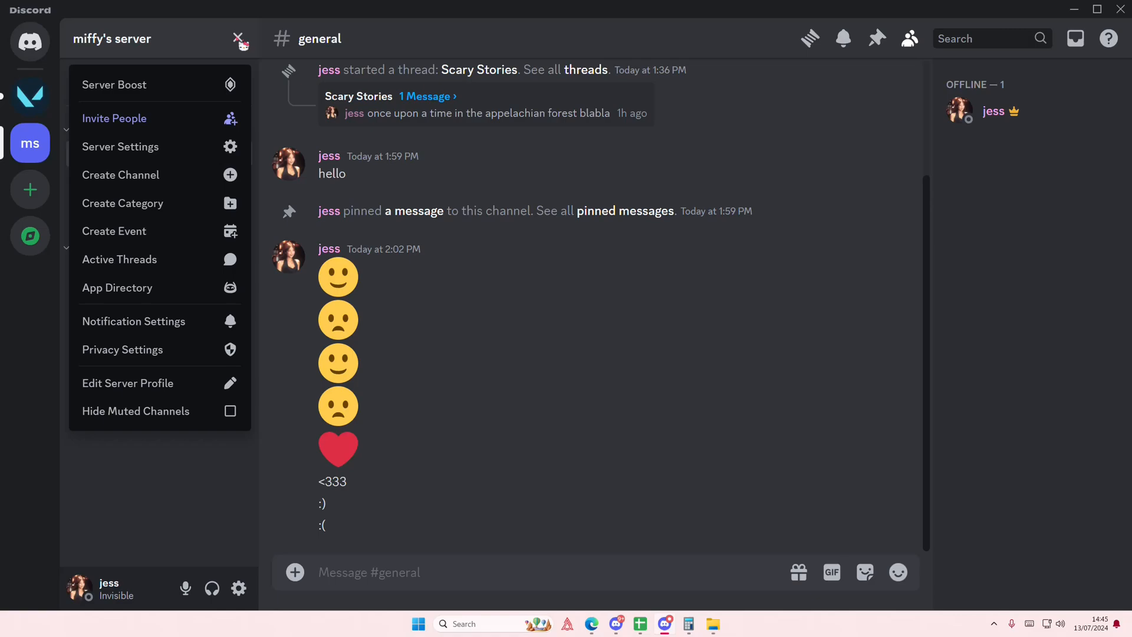
- Browse the App Directory's featured sections and locate Anonymous DMs under Trending Apps
left_click(117, 288)
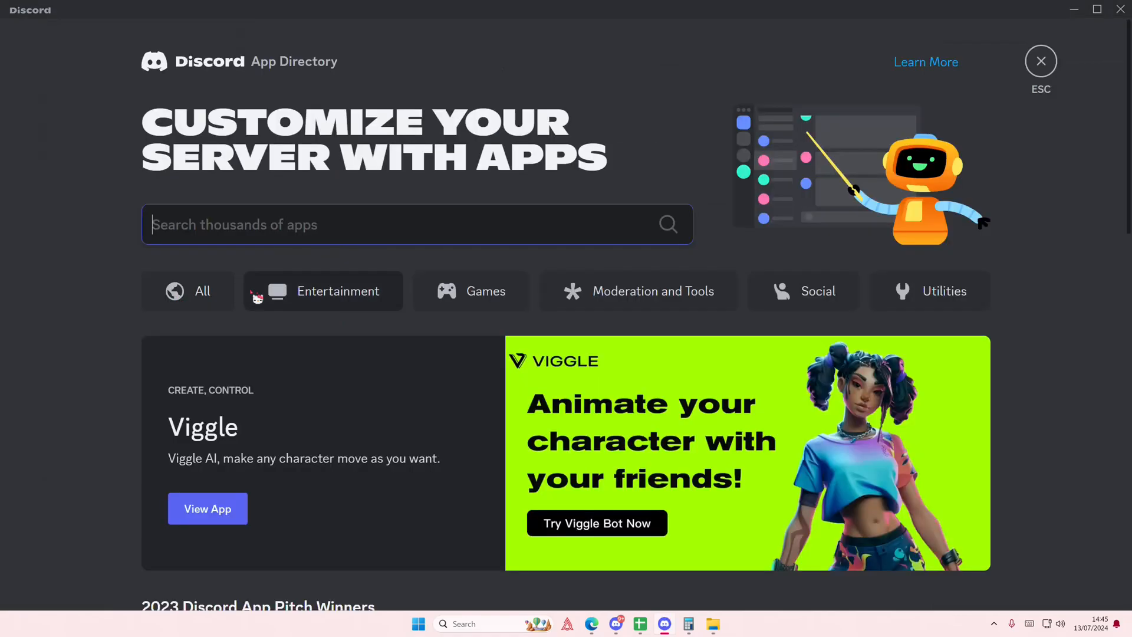
scroll("down", 3)
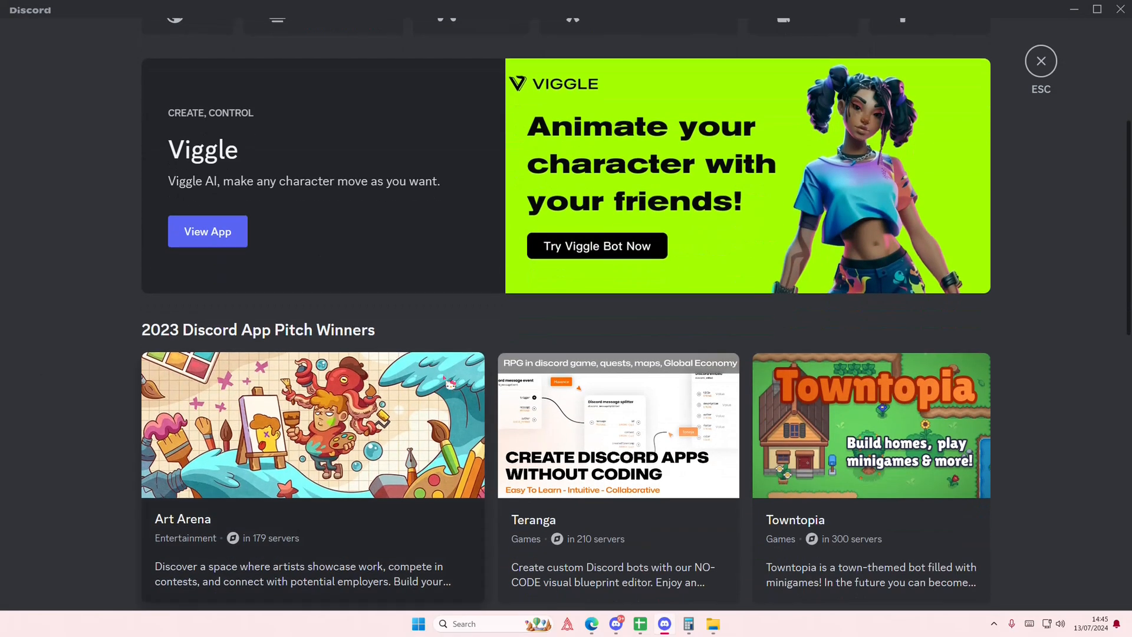
scroll("down", 3)
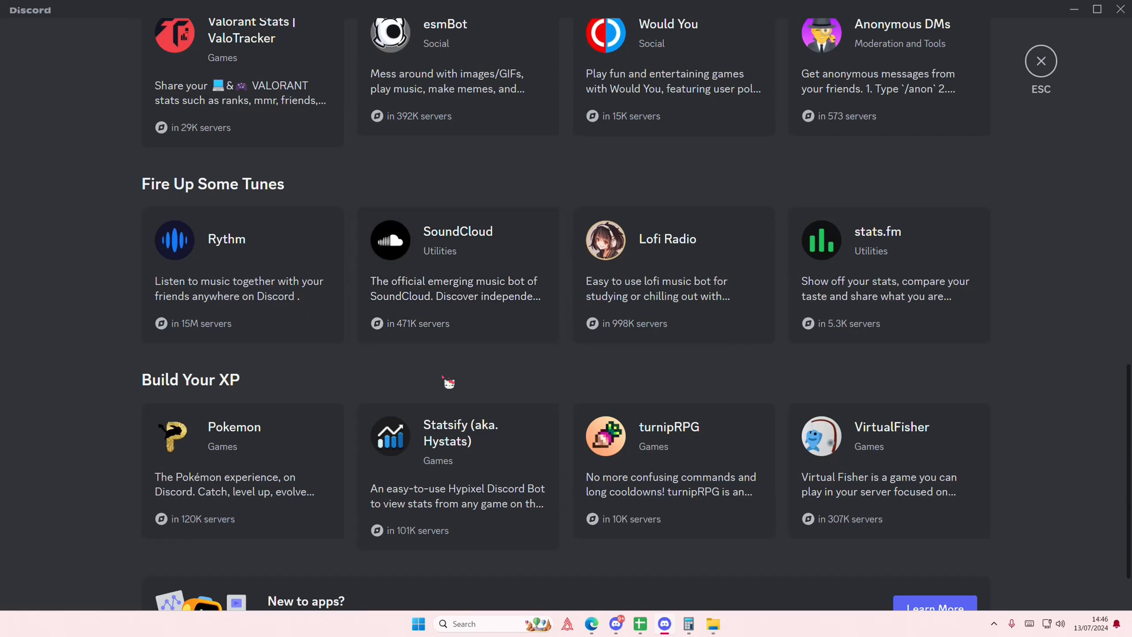
scroll("up", 3)
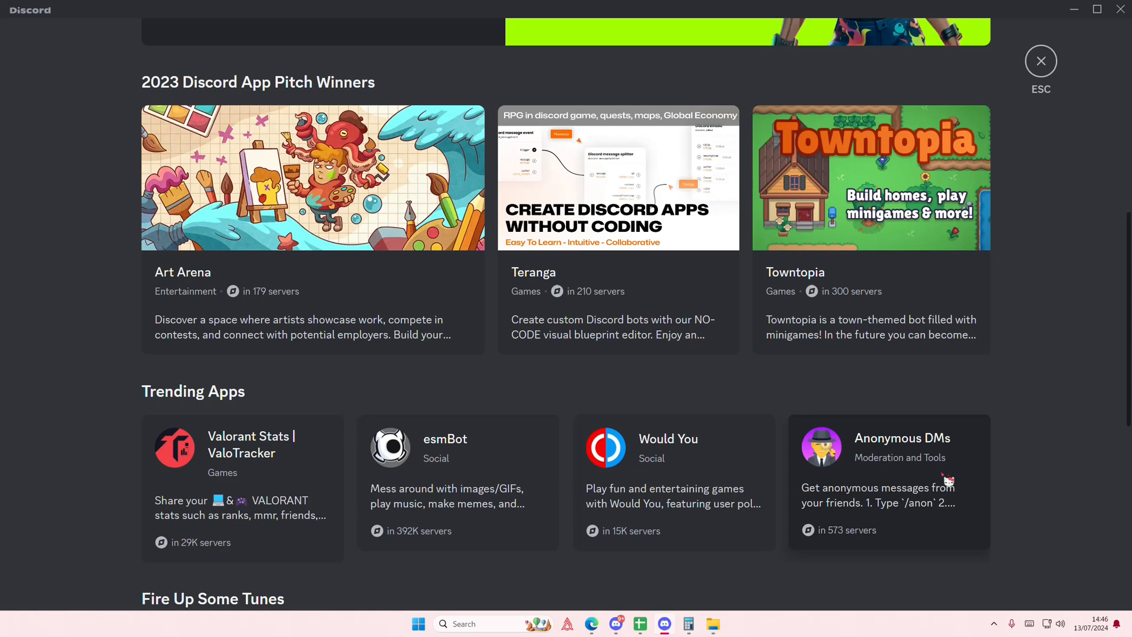
- Add the Anonymous DMs app to miffy's server and grant its requested permissions
left_click(887, 481)
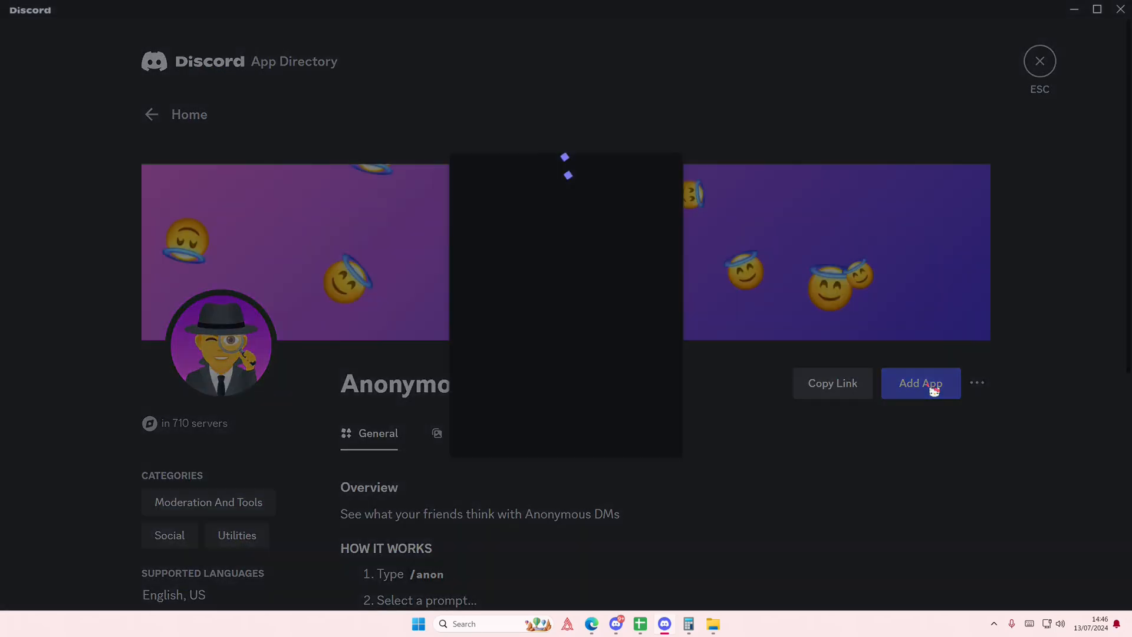
left_click(920, 382)
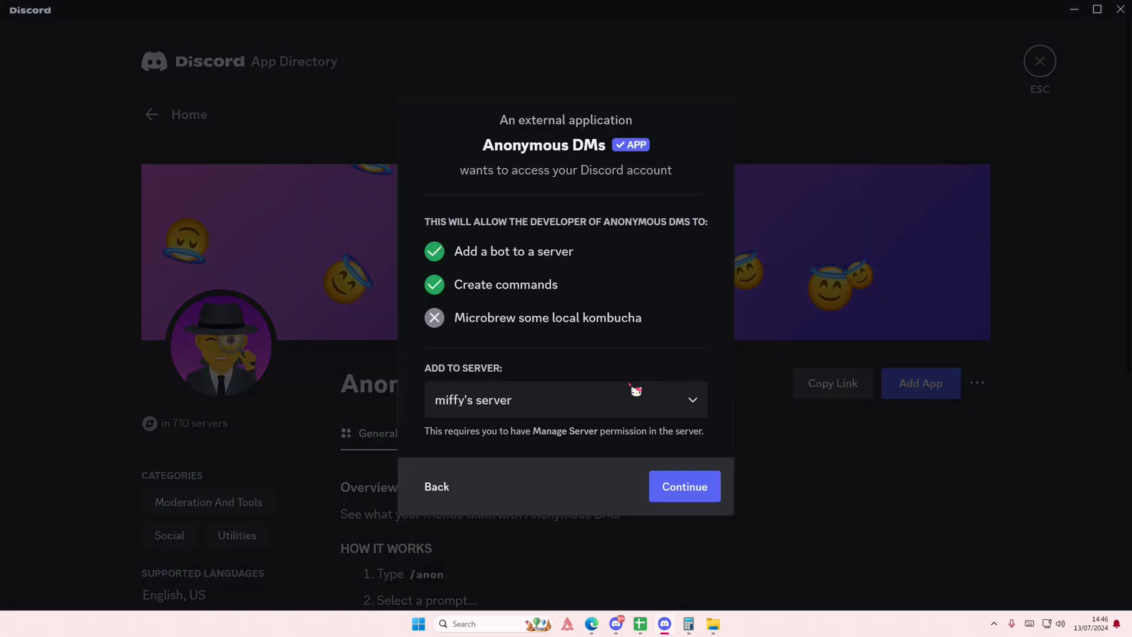
left_click(682, 485)
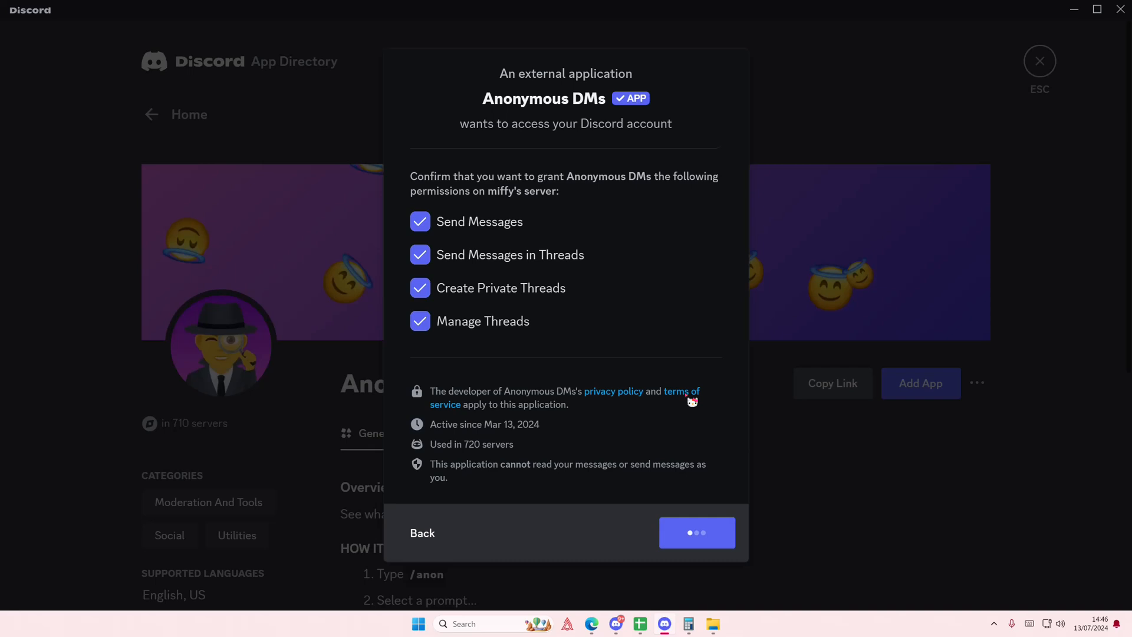
left_click(695, 533)
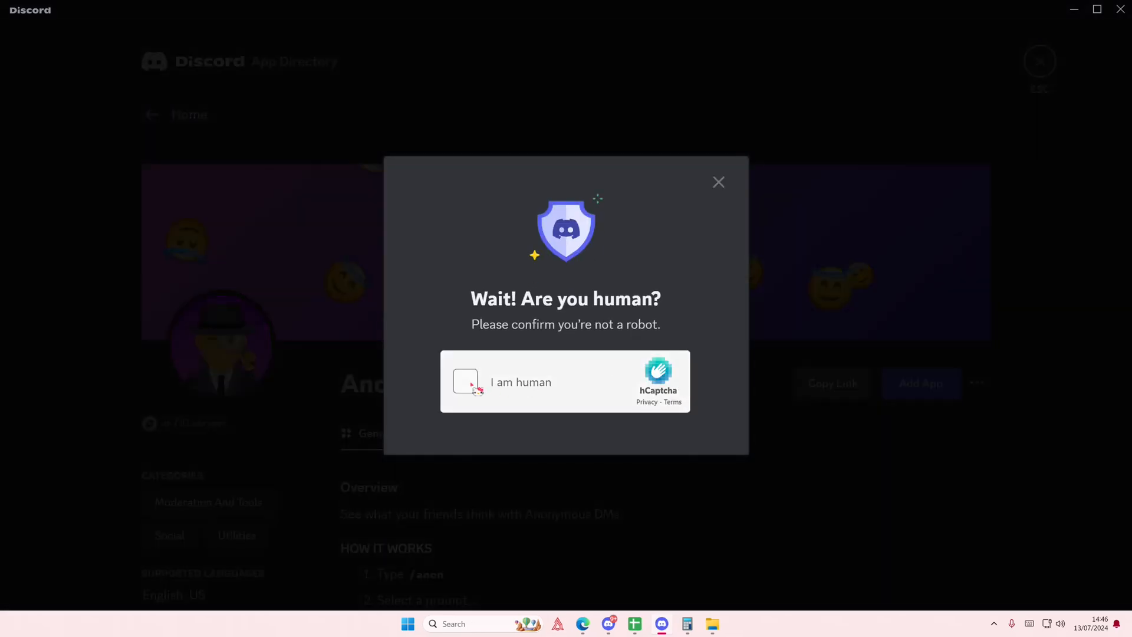
- Pass the human verification, authorize the app, and go to miffy's server
left_click(465, 382)
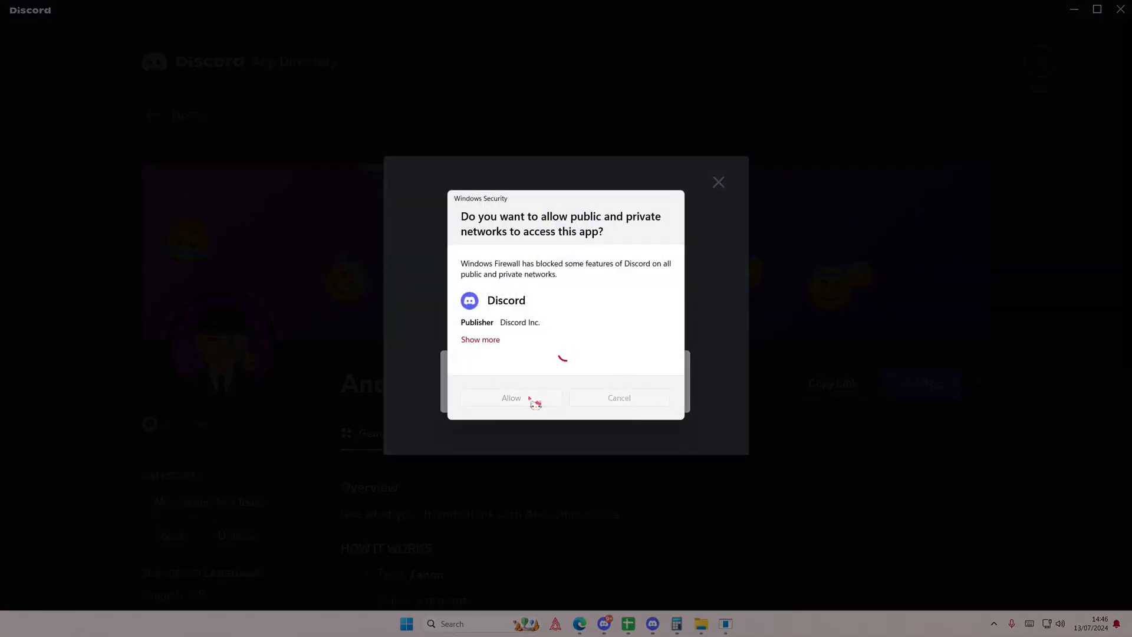
left_click(511, 398)
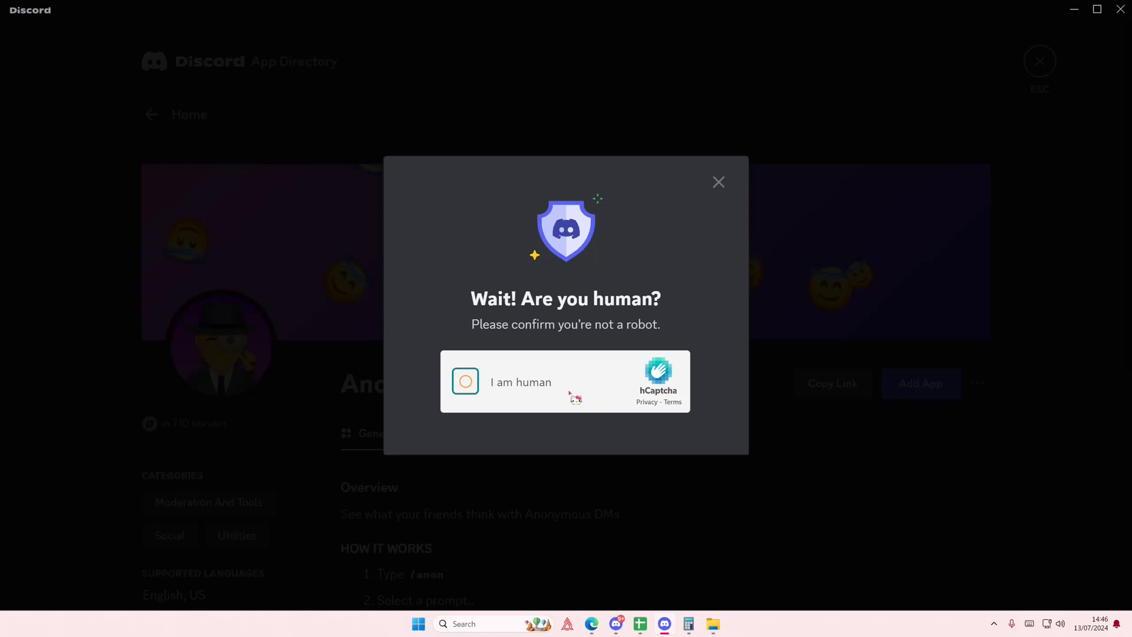
left_click(465, 381)
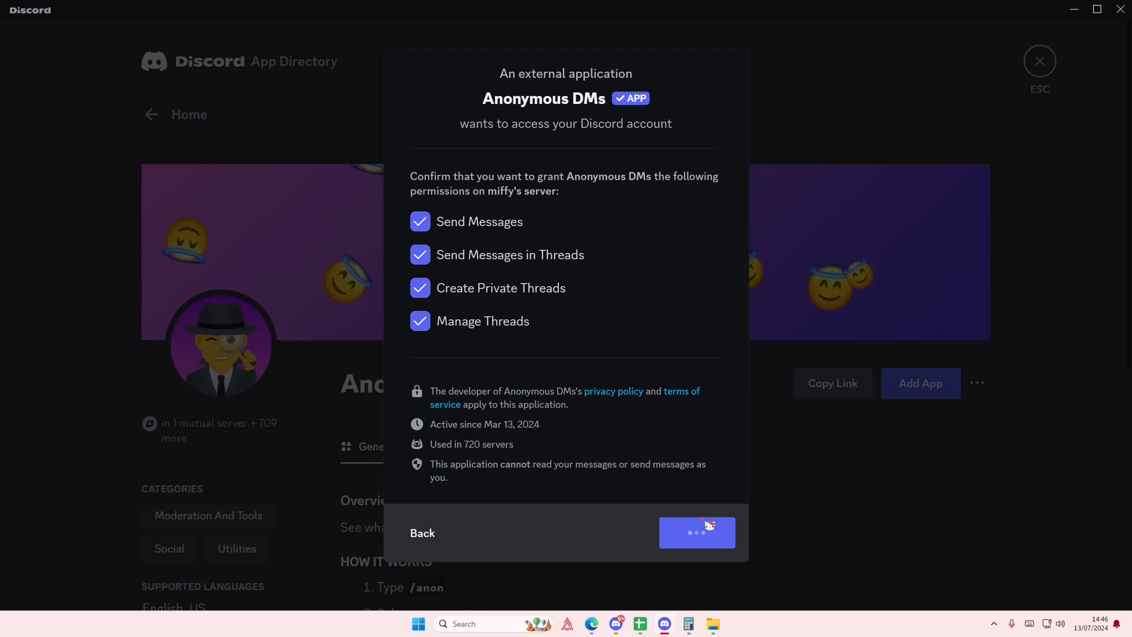
left_click(696, 533)
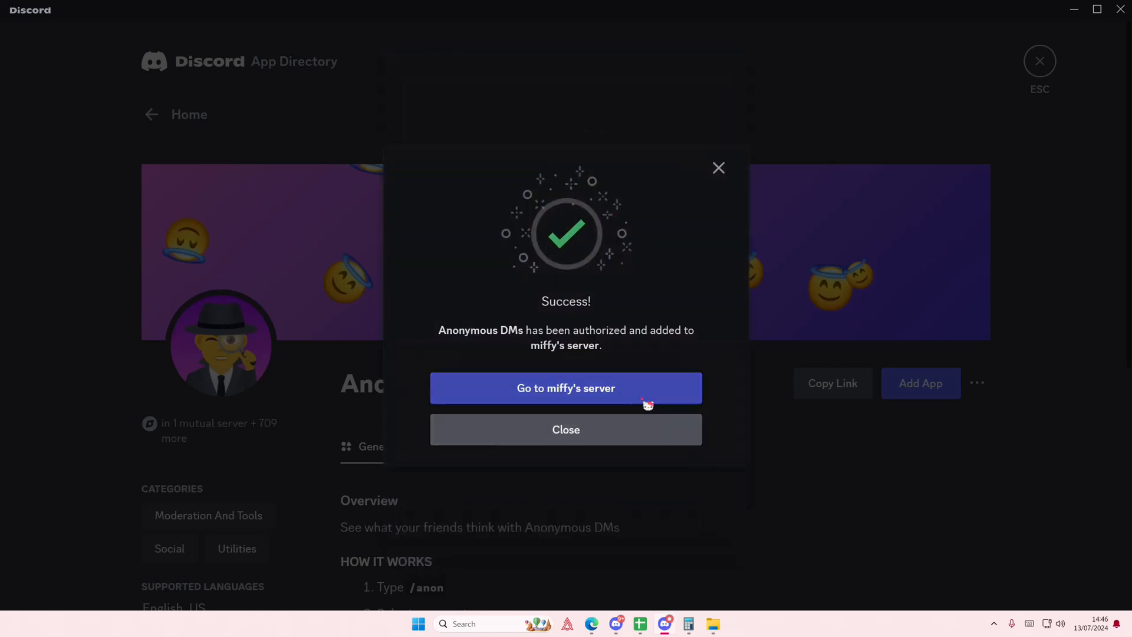
left_click(565, 388)
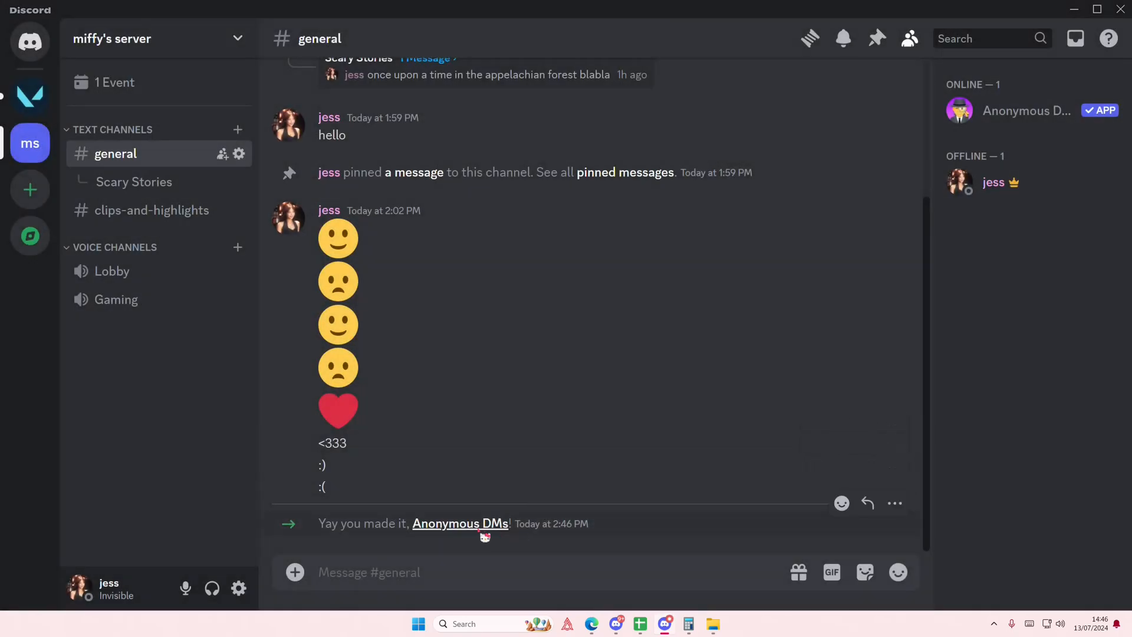
- Send the /anon command with the message 'hello i am your secret admirer' in #general
type("/anon")
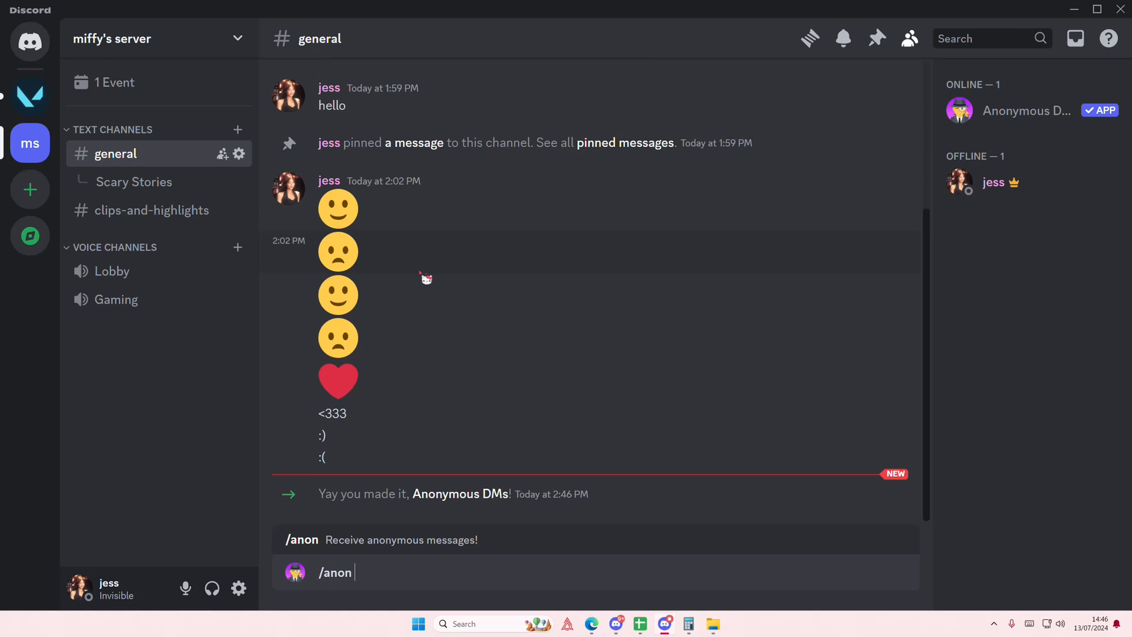
type("hello i am")
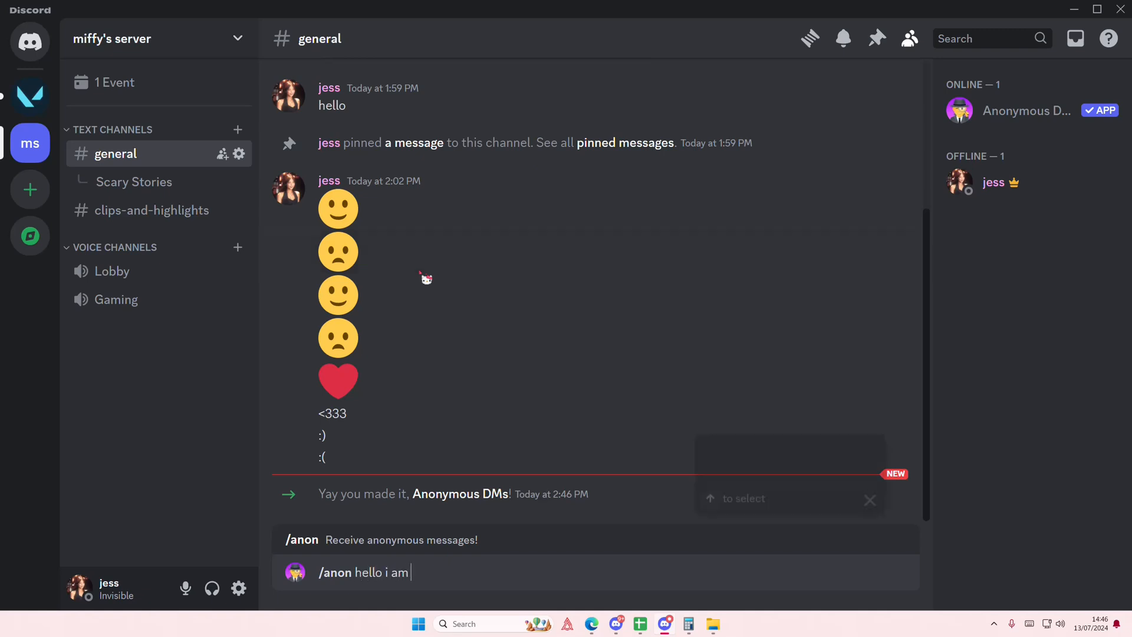
type("your se")
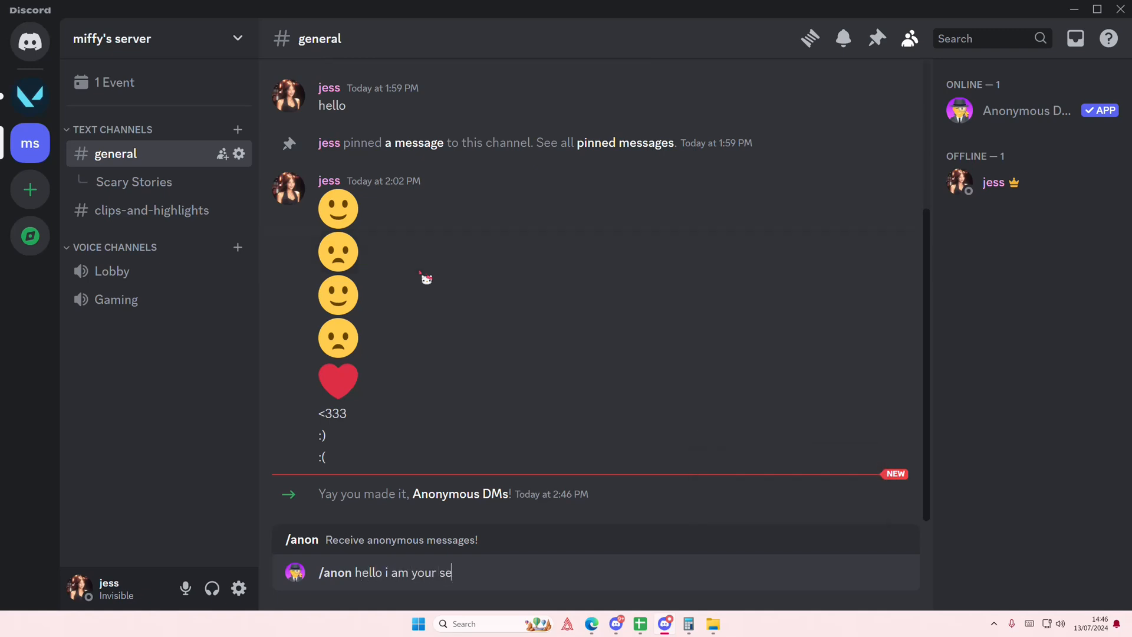
type("cret admirer")
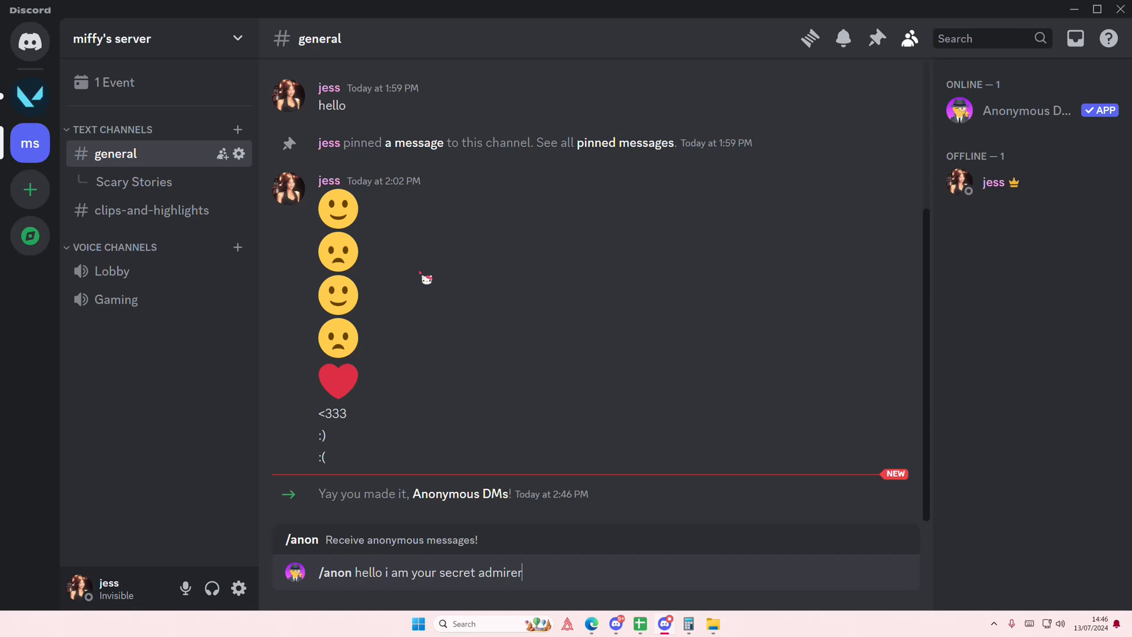
key("enter")
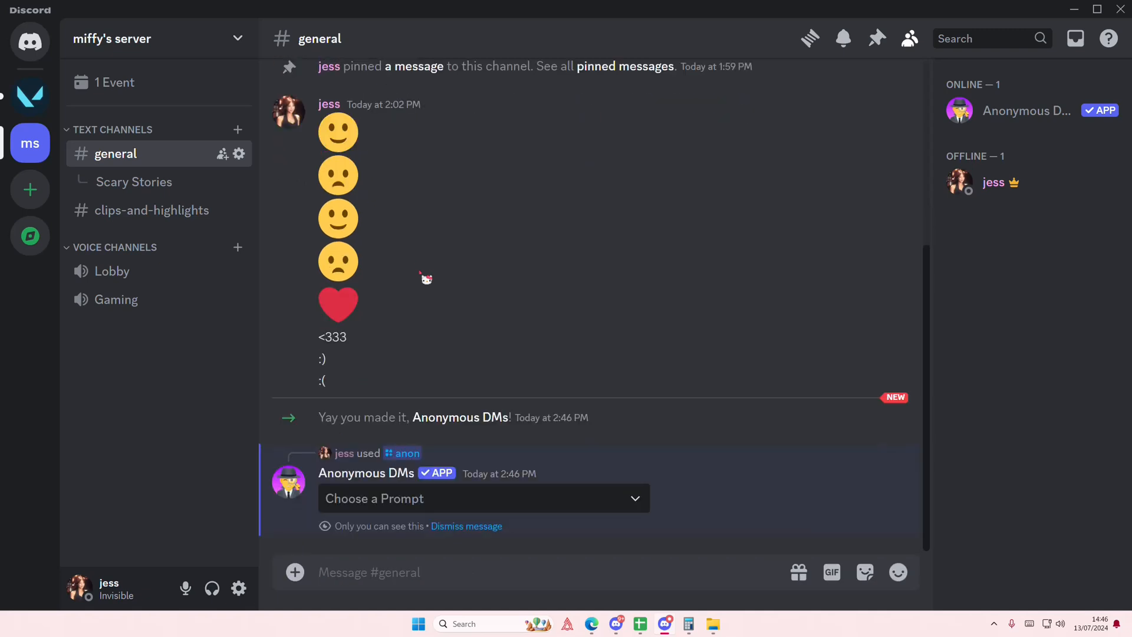
- Choose the 'Send me a confession' prompt and start an anonymous message
left_click(483, 498)
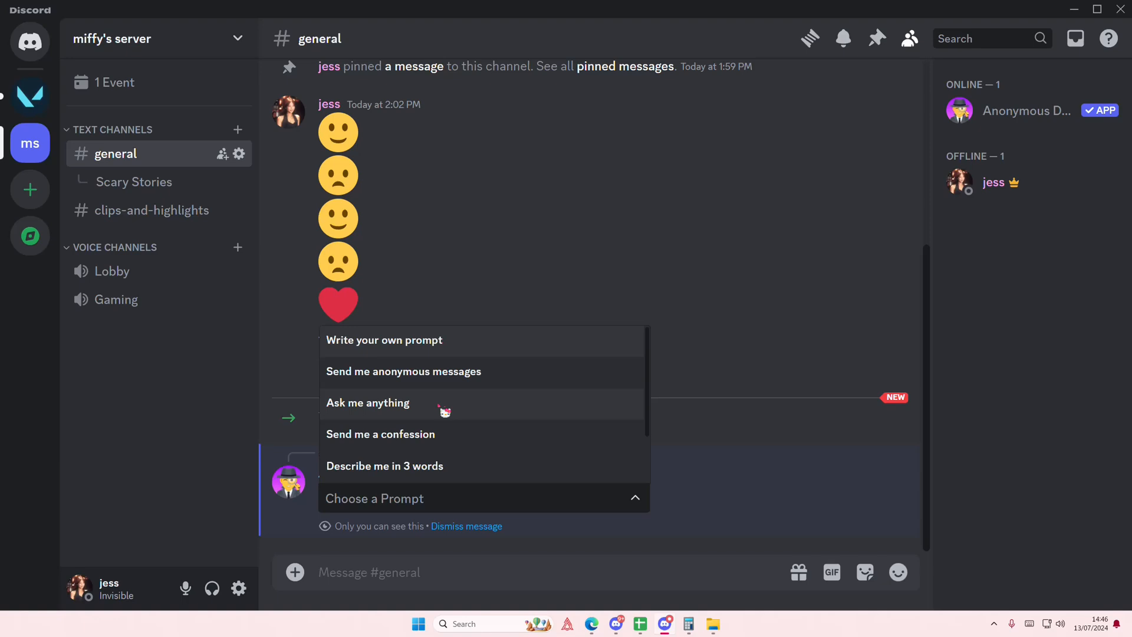
left_click(380, 433)
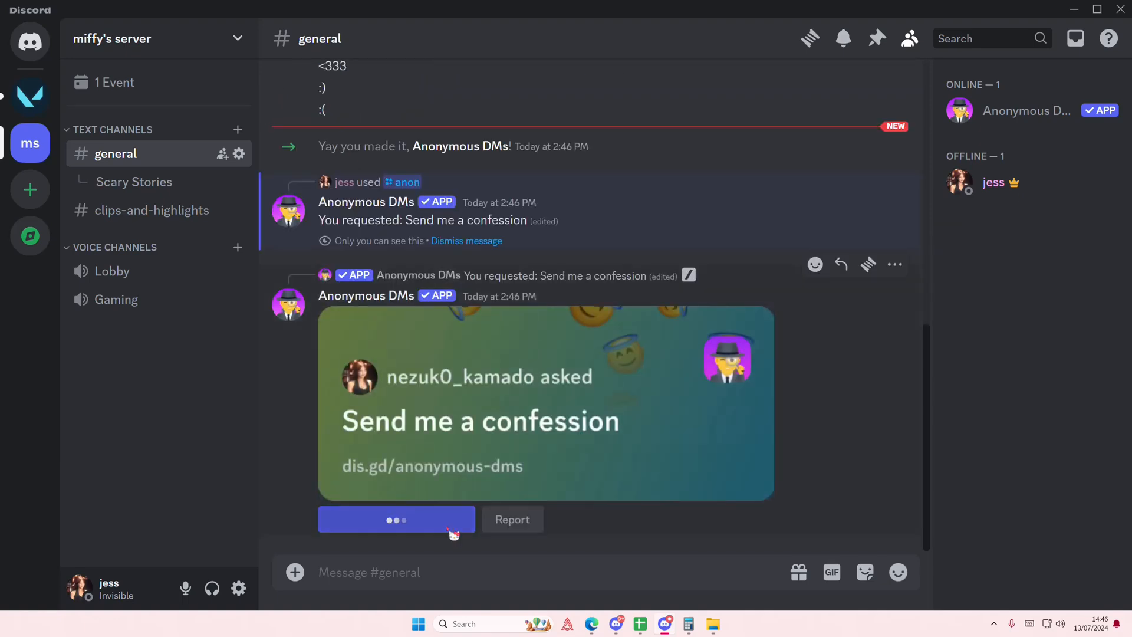
left_click(396, 519)
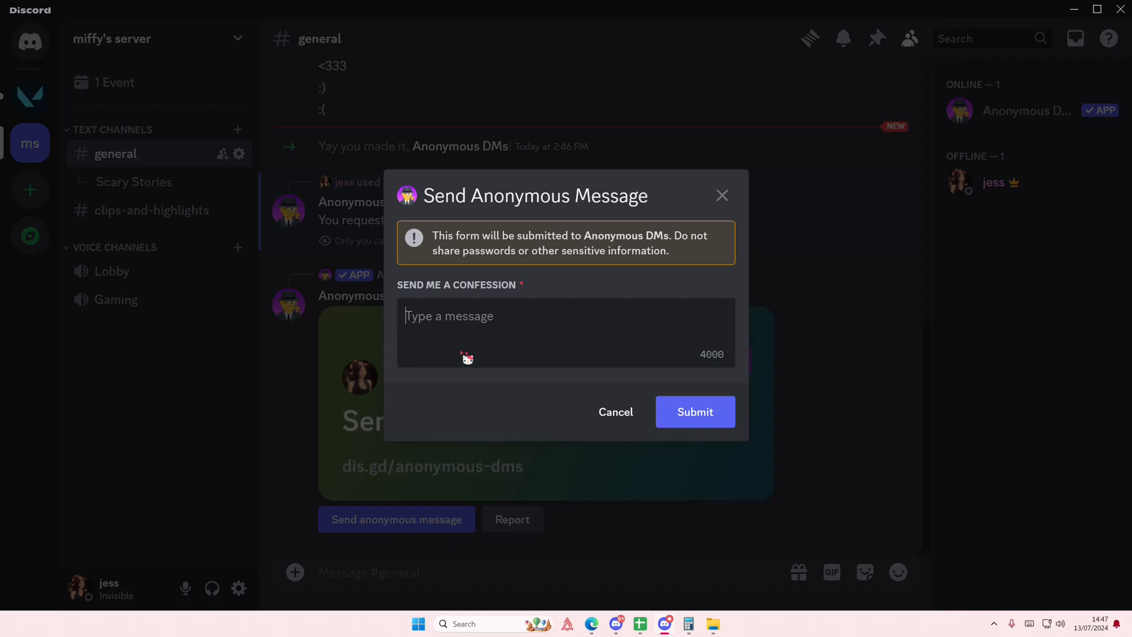
- Submit the anonymous confession 'omg ure so funny' to jess
type("omg ure")
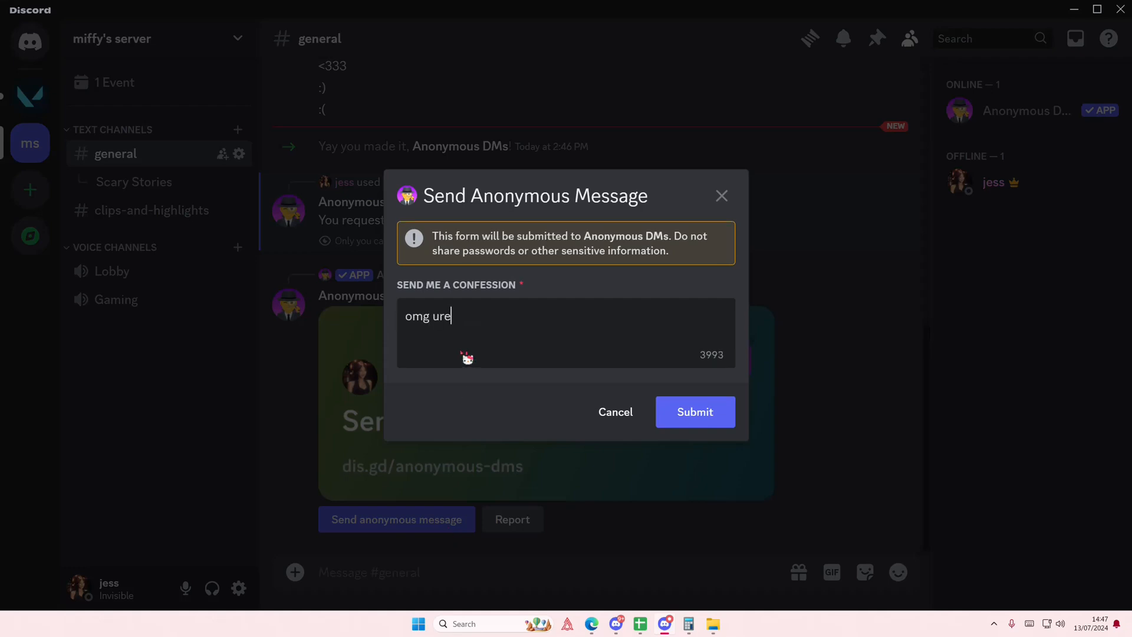
type("so cute")
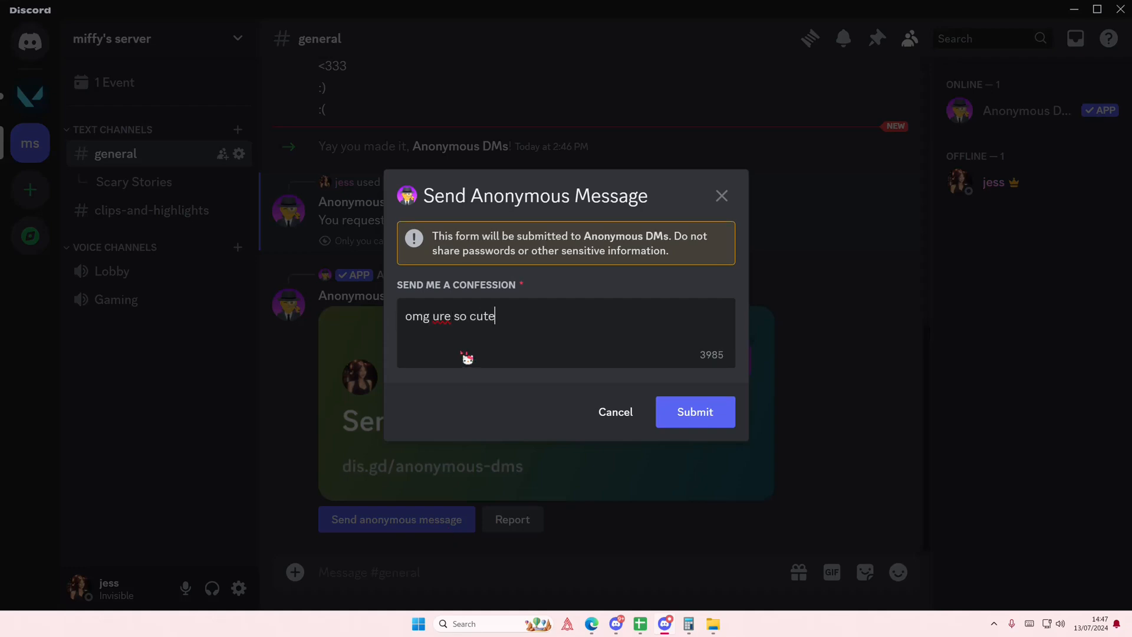
type("funny")
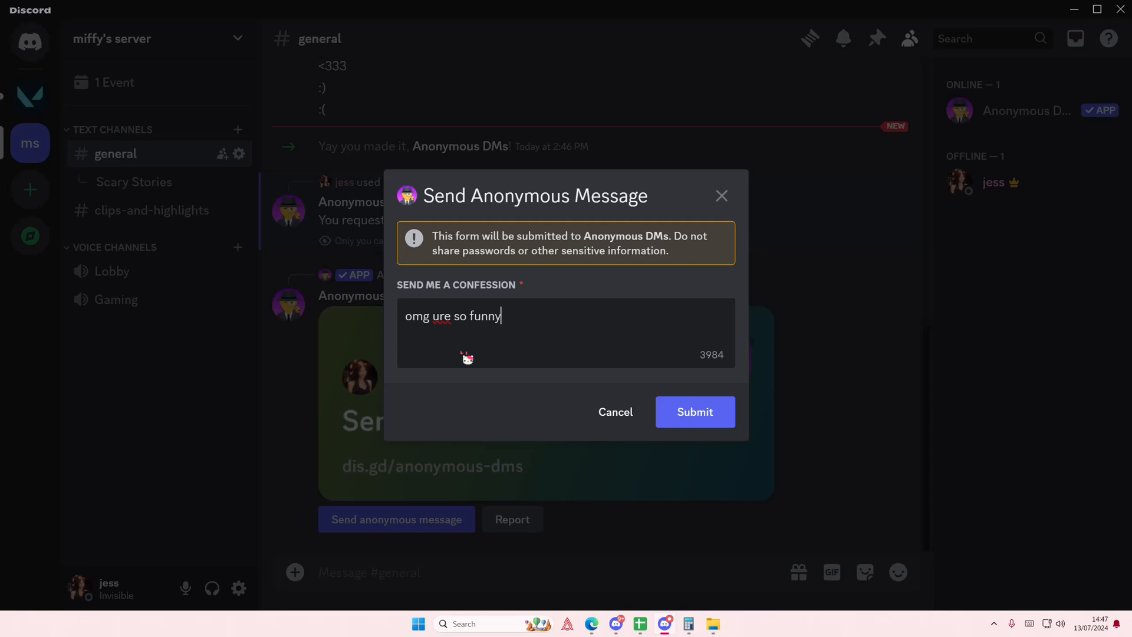
left_click(693, 412)
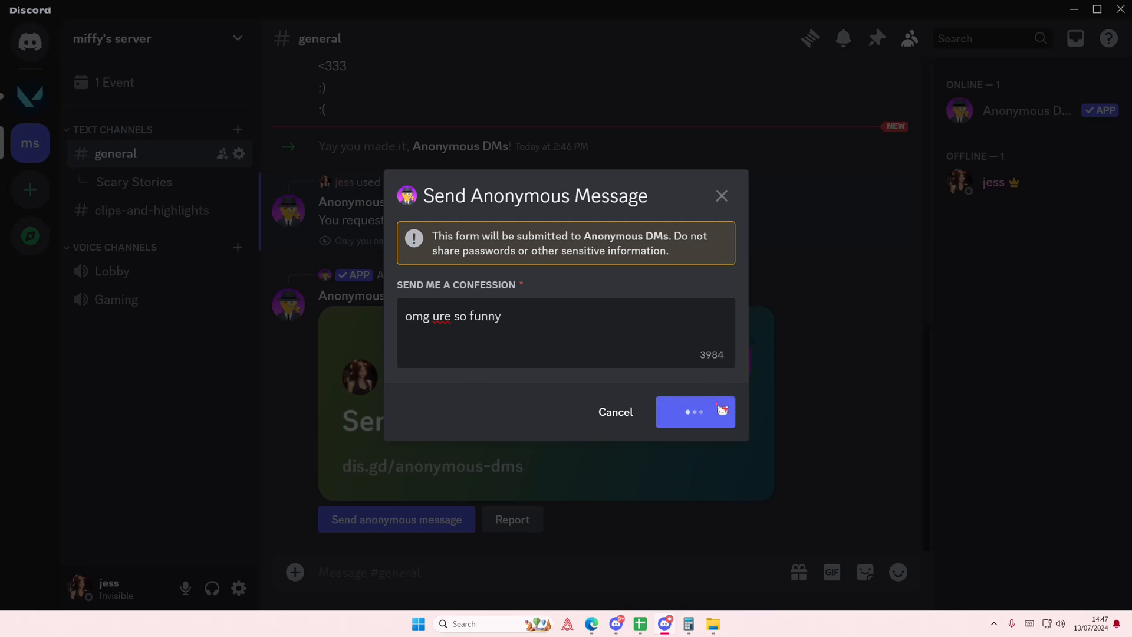
left_click(693, 412)
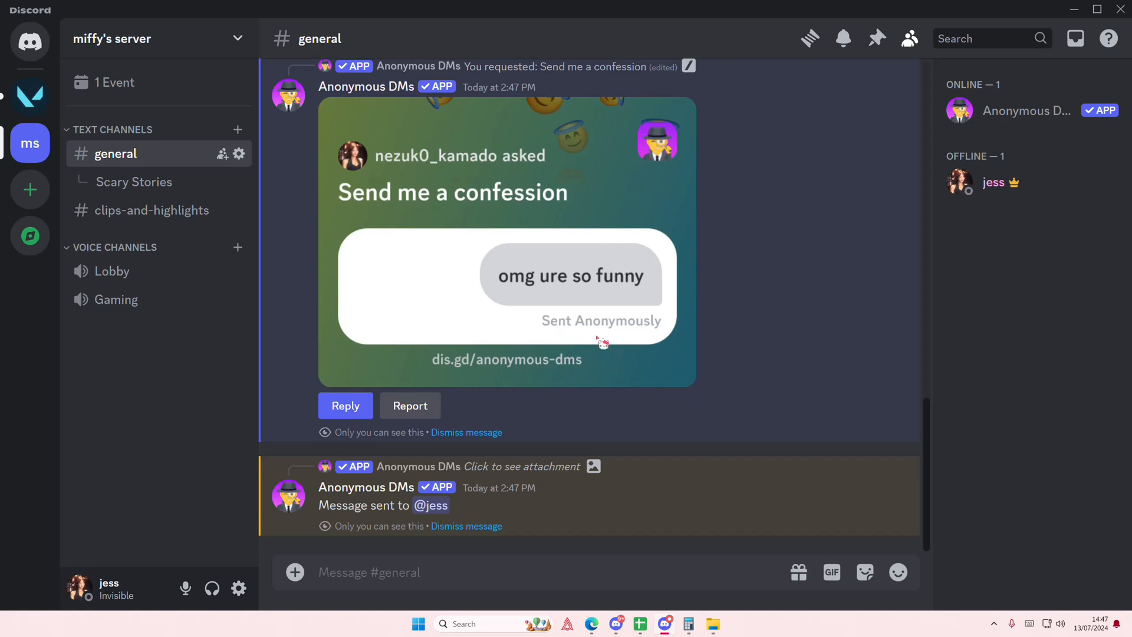
- Scroll #general to view the posted confession card and the Message sent confirmation
scroll("down", 3)
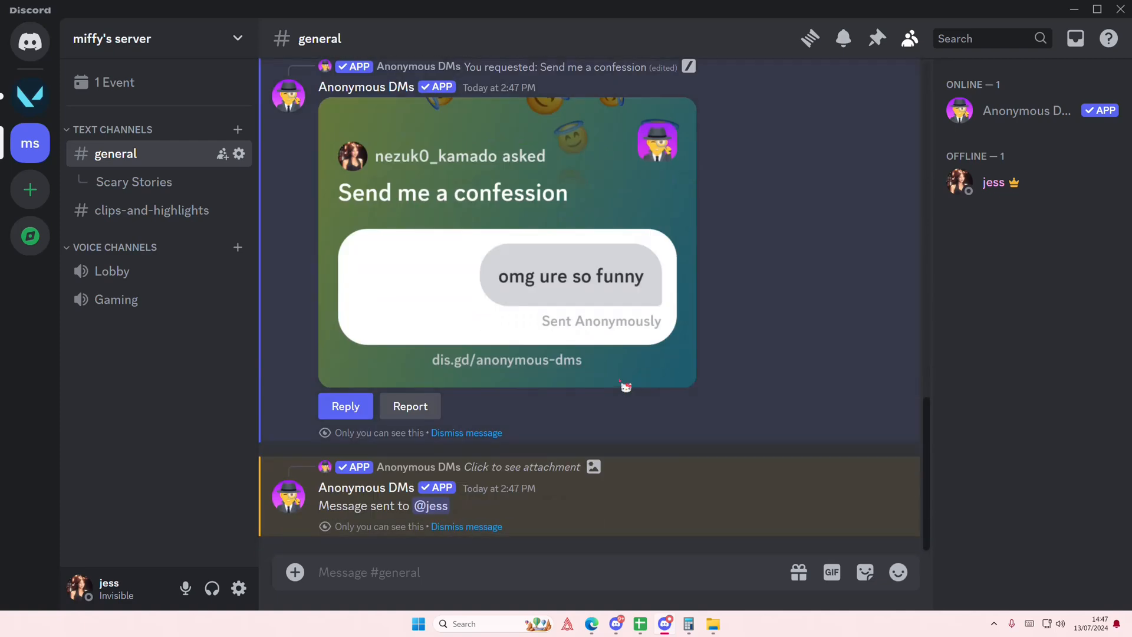
mouse_move(619, 371)
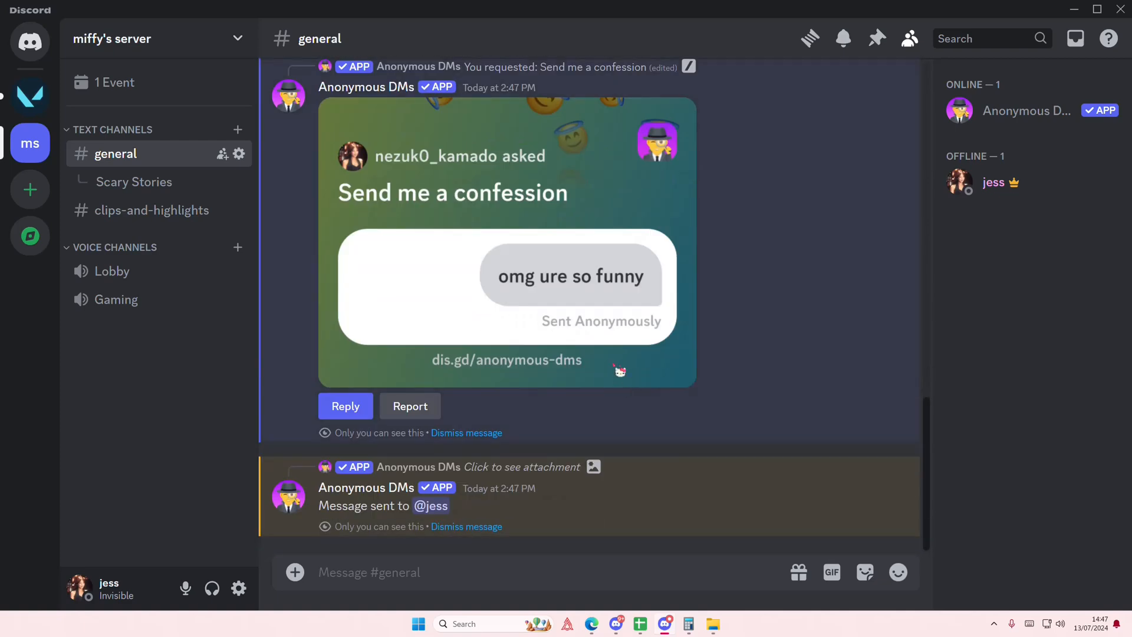